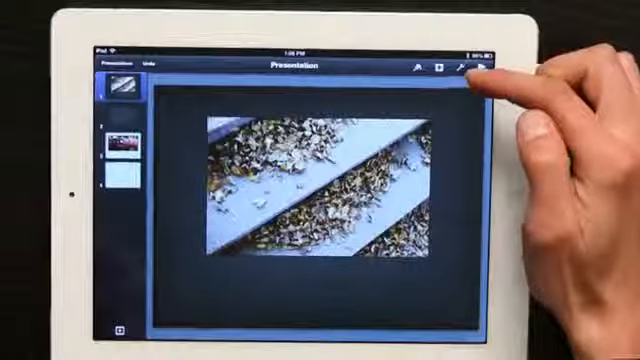
Add a presenter note reading 'Hi' to slide 1 via Tools > Presenter Notes
left_click(446, 68)
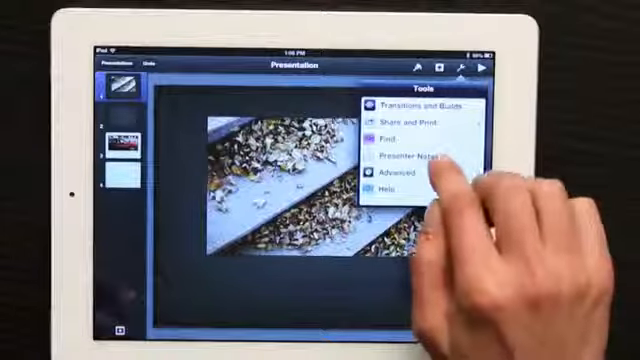
left_click(396, 158)
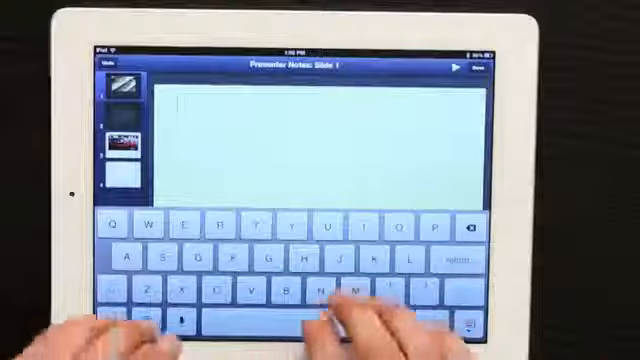
type("Hi")
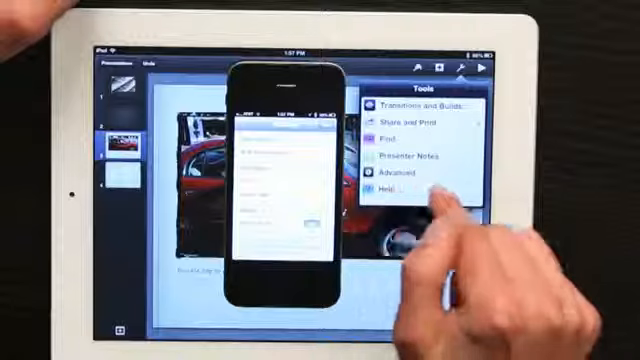
Reveal the Advanced tools options, including Remote, for linking the iPhone
left_click(398, 172)
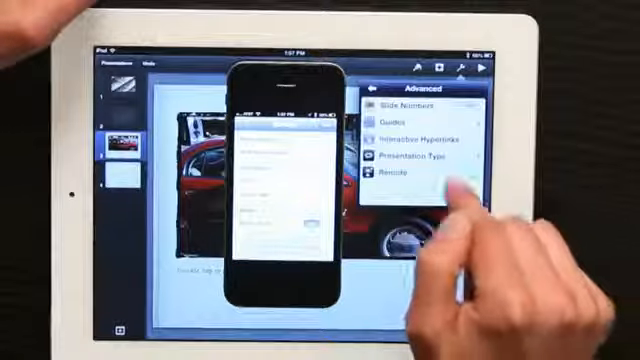